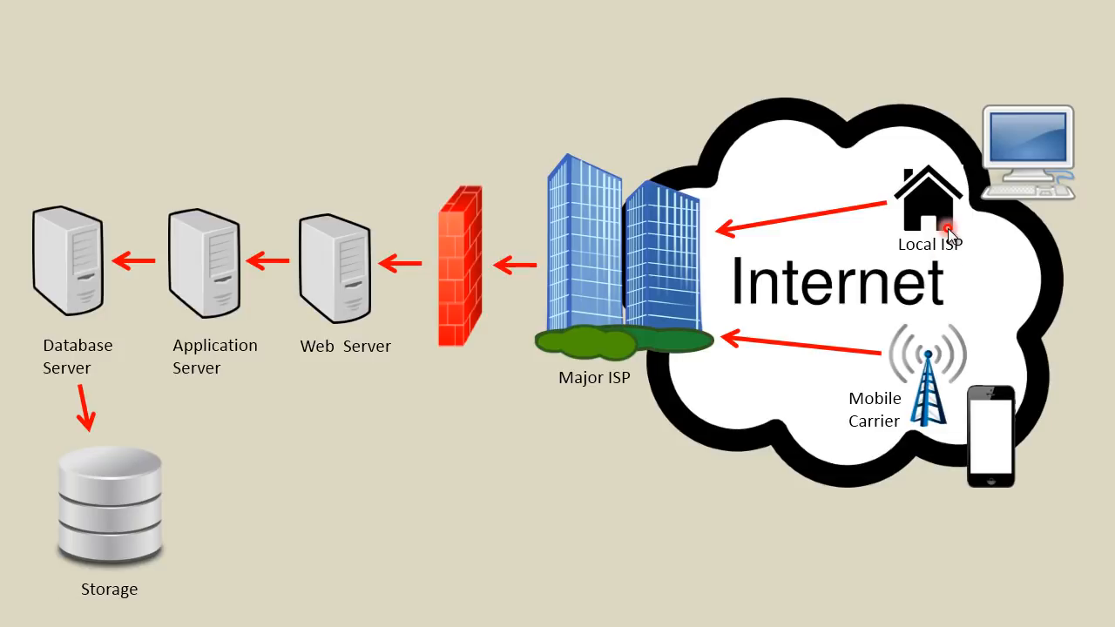
mouse_move(976, 216)
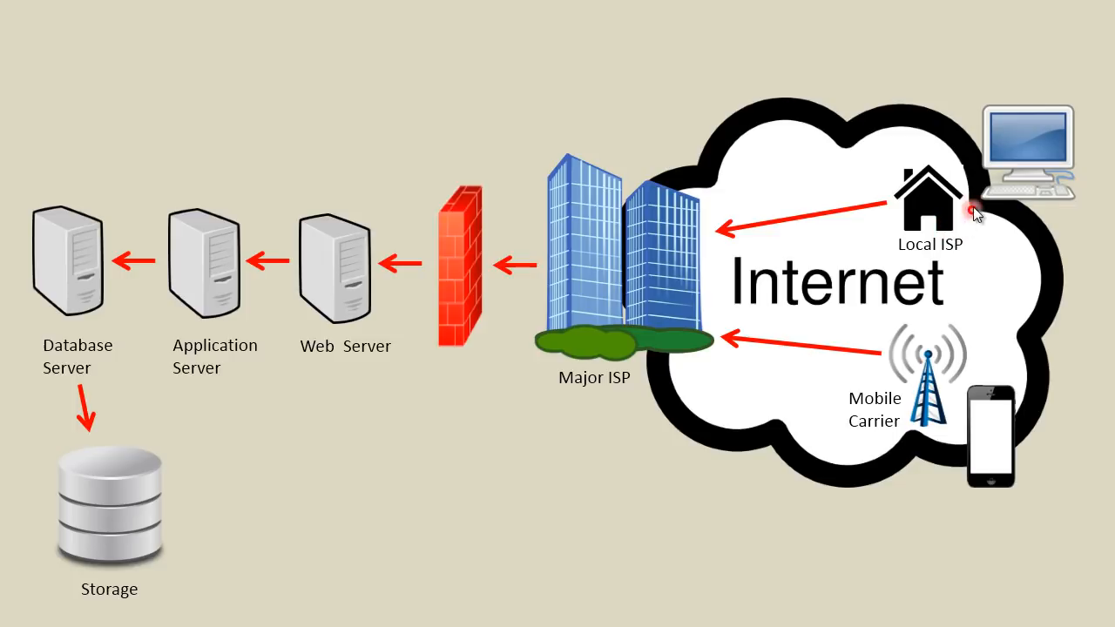
mouse_move(1002, 424)
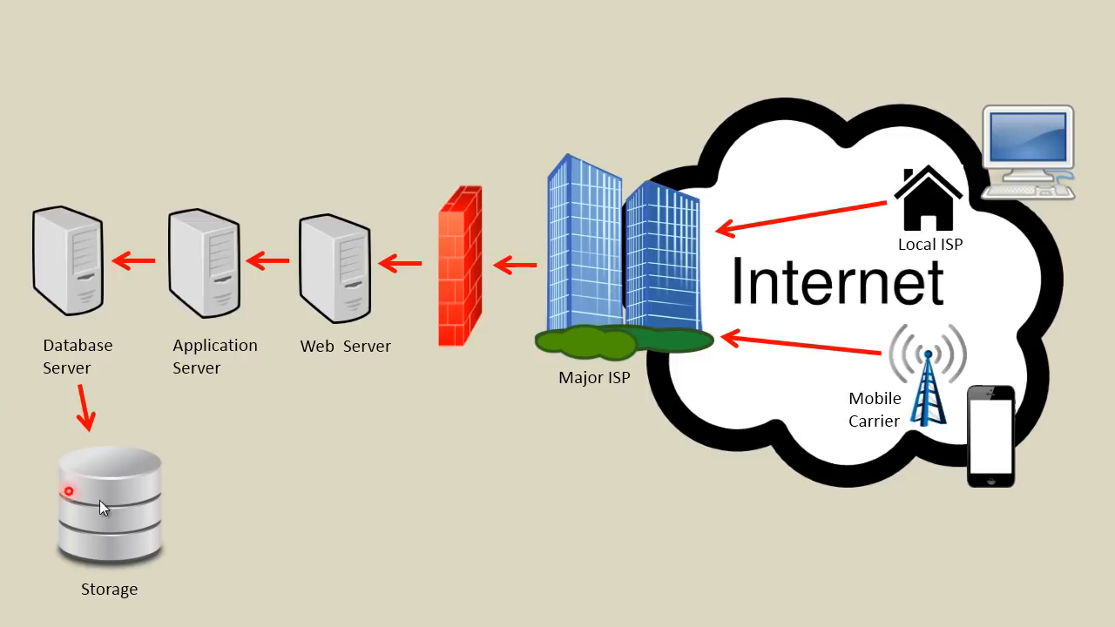
mouse_move(154, 200)
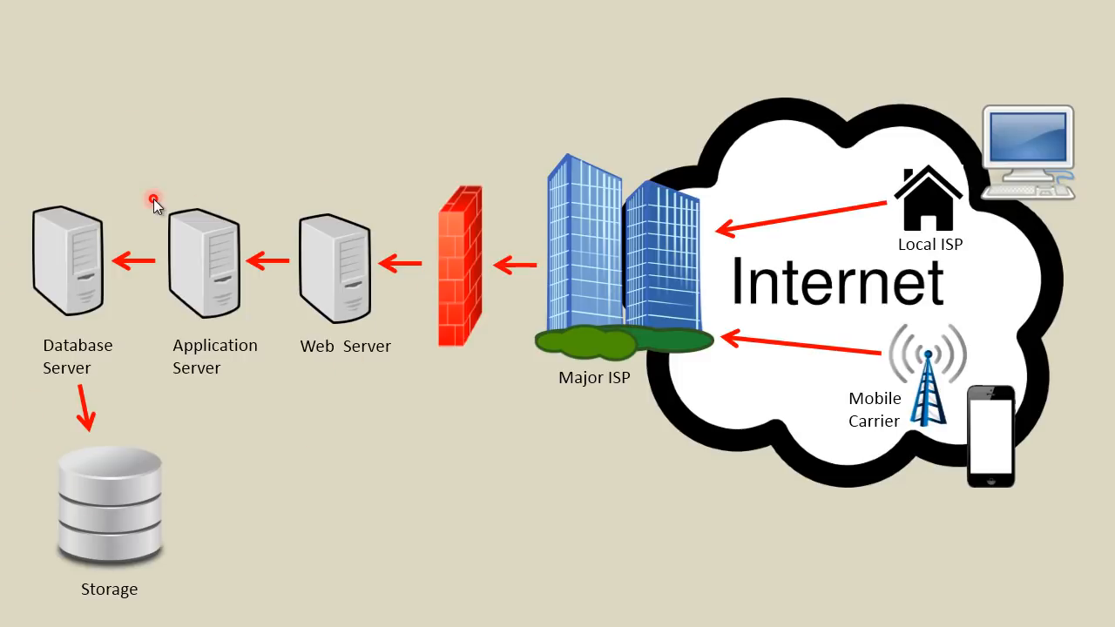
mouse_move(54, 224)
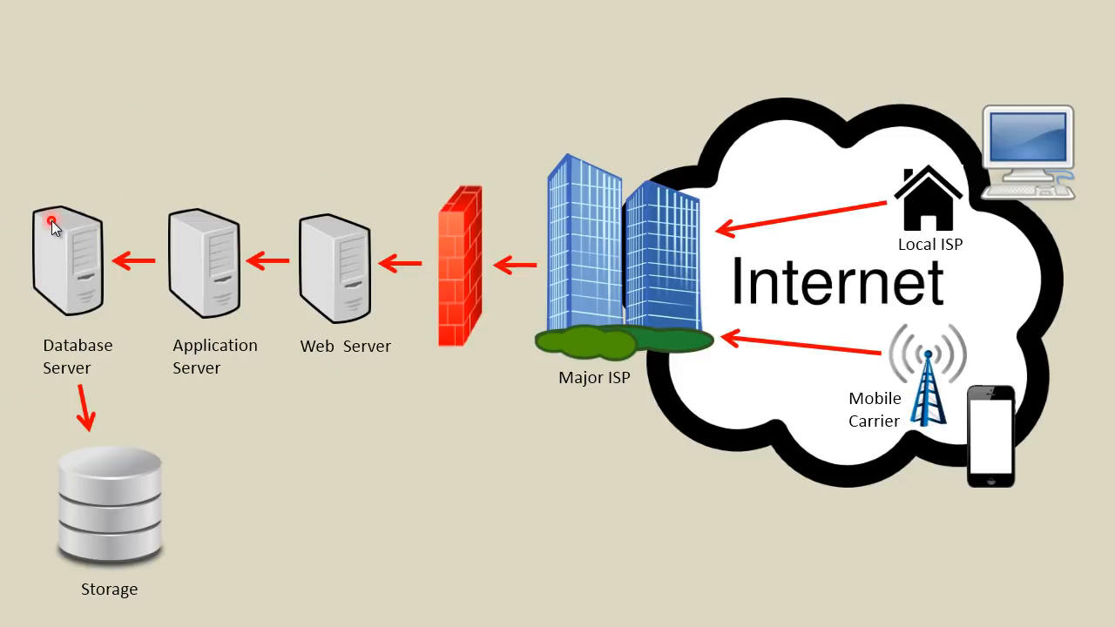
mouse_move(92, 214)
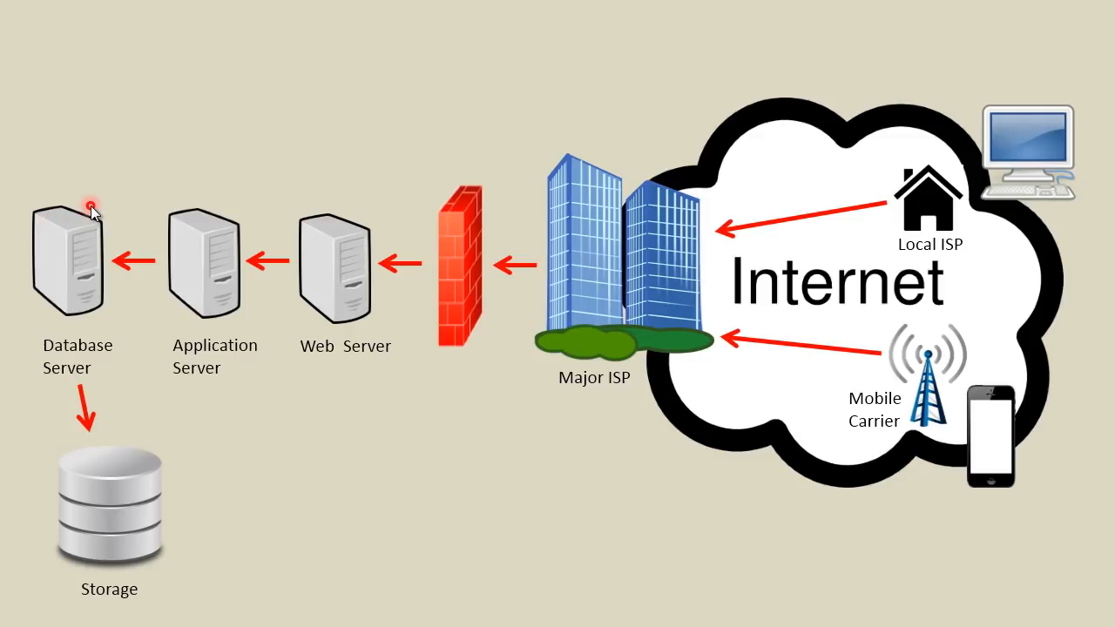
mouse_move(1001, 122)
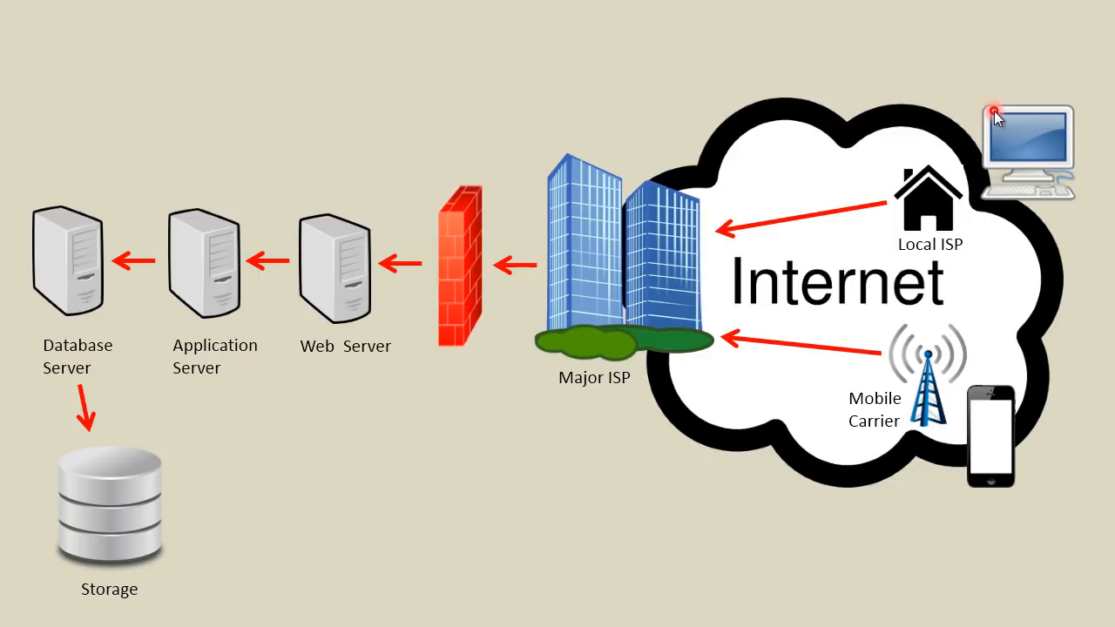
mouse_move(300, 239)
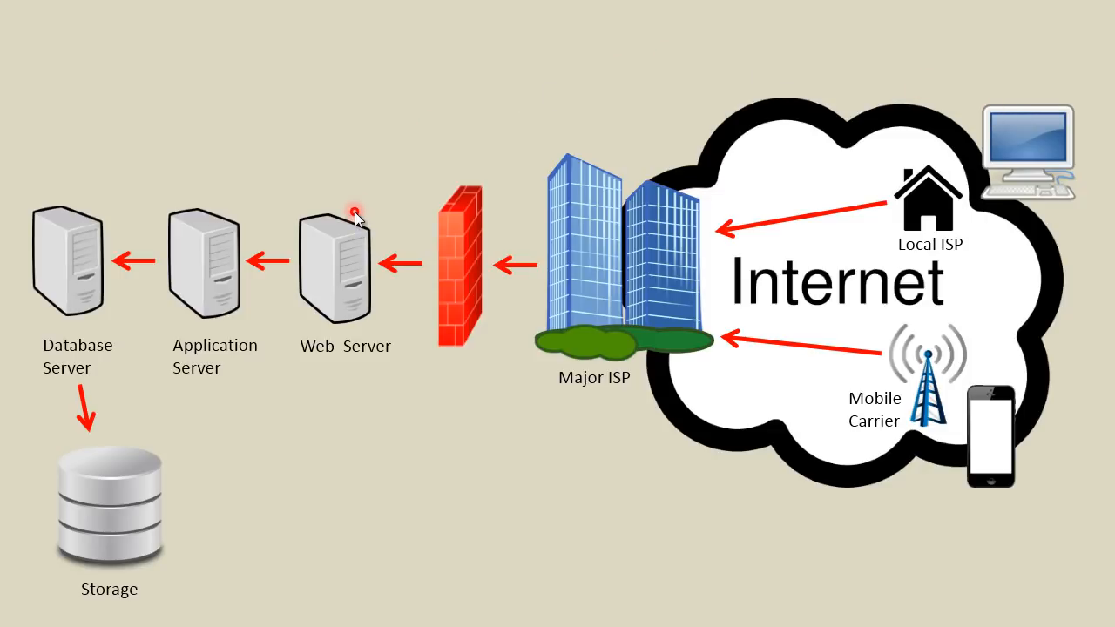
mouse_move(846, 90)
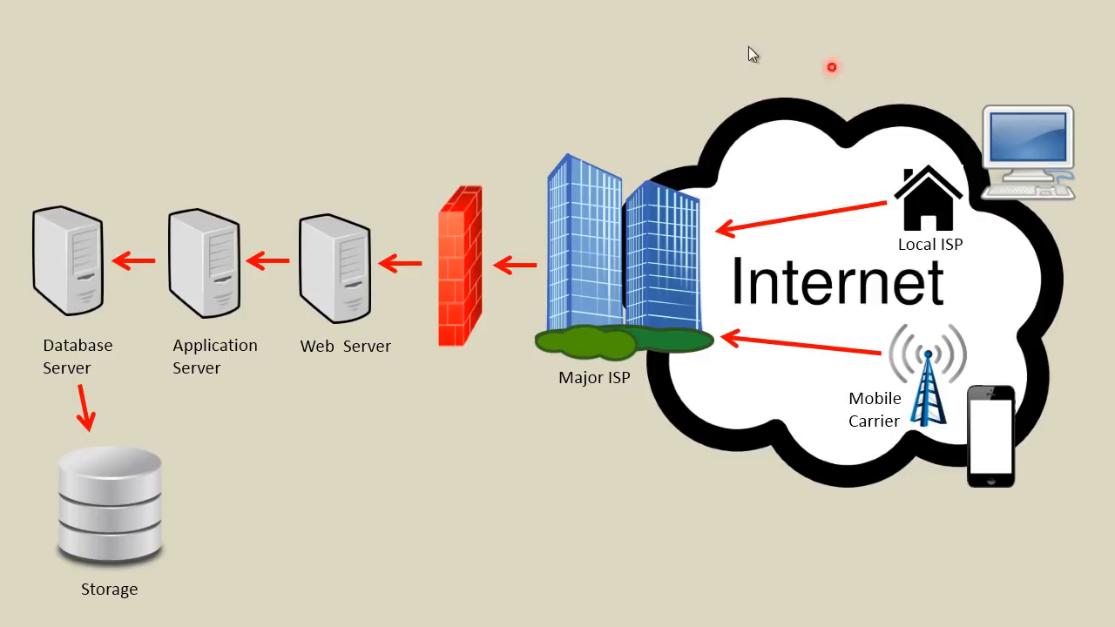
mouse_move(932, 174)
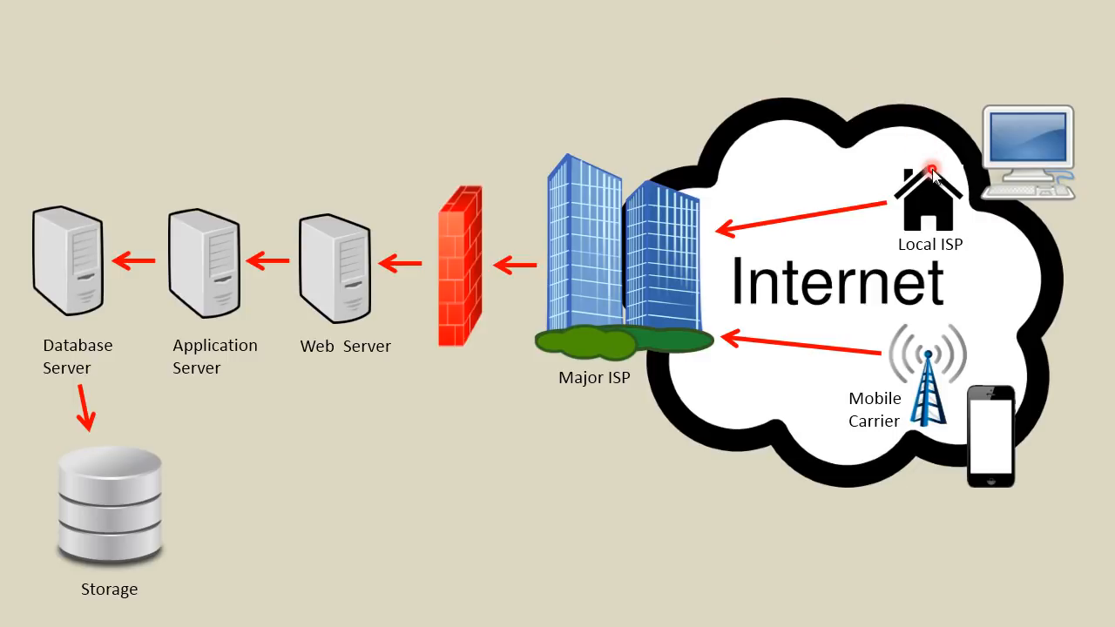
mouse_move(806, 211)
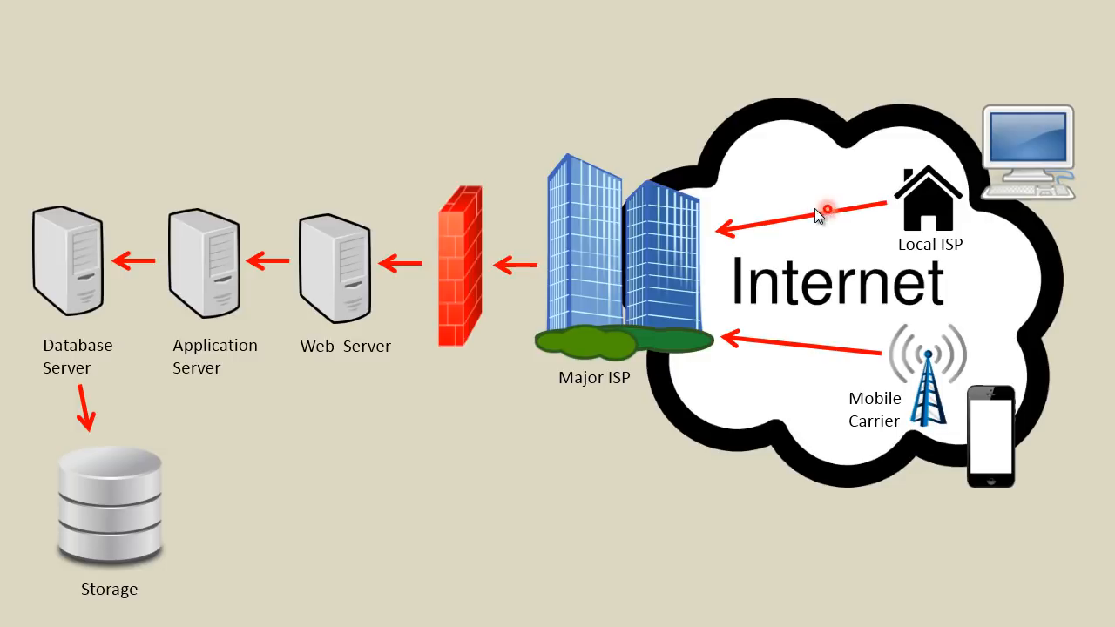
mouse_move(640, 245)
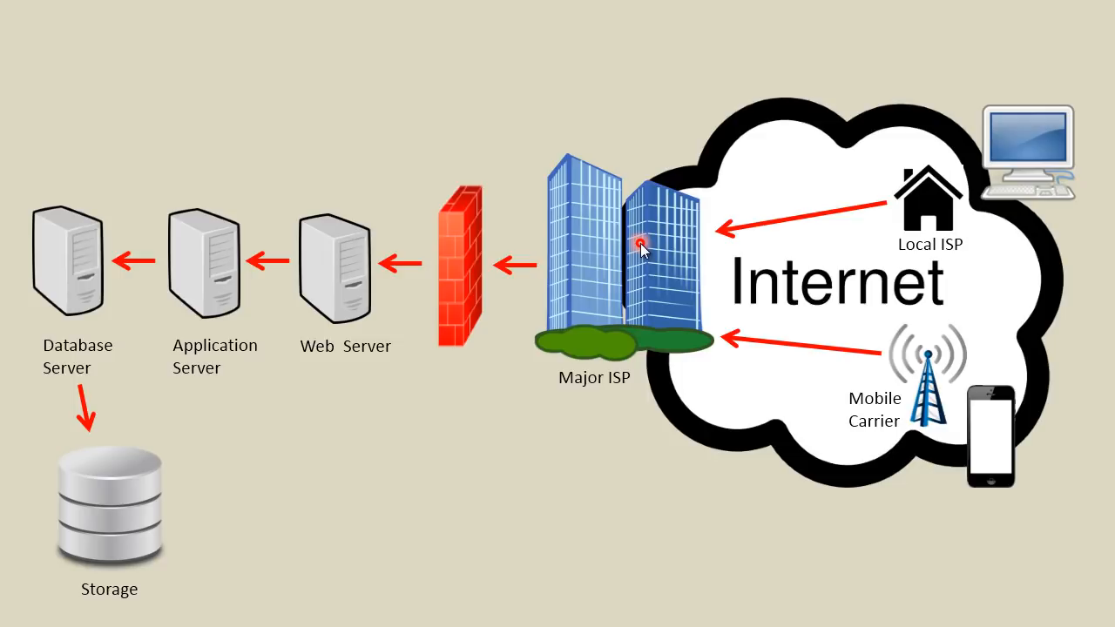
mouse_move(492, 269)
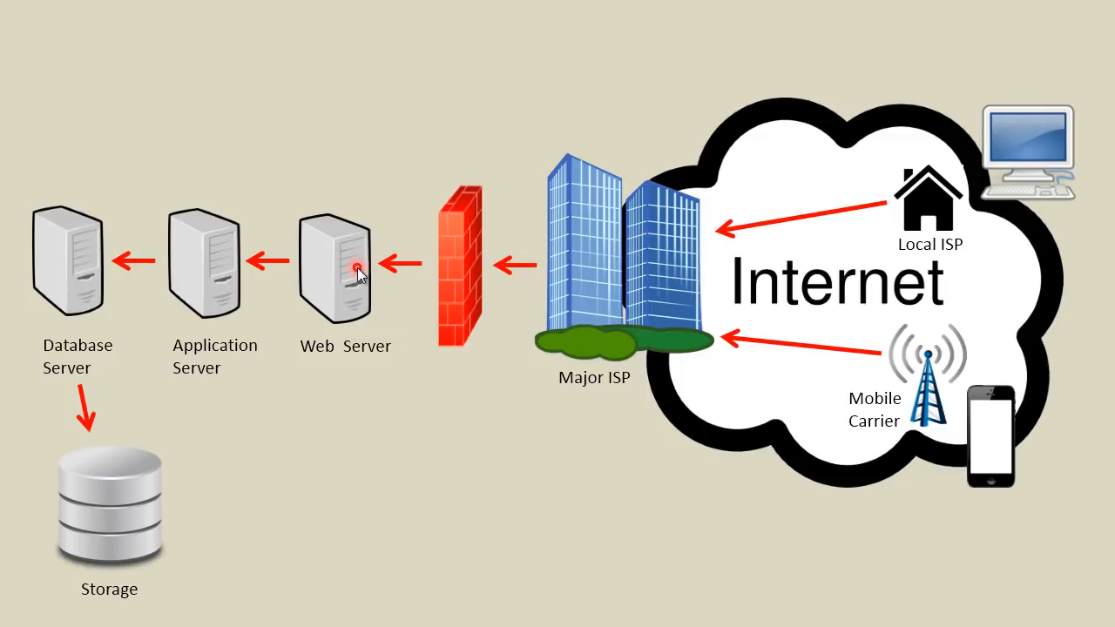
mouse_move(459, 242)
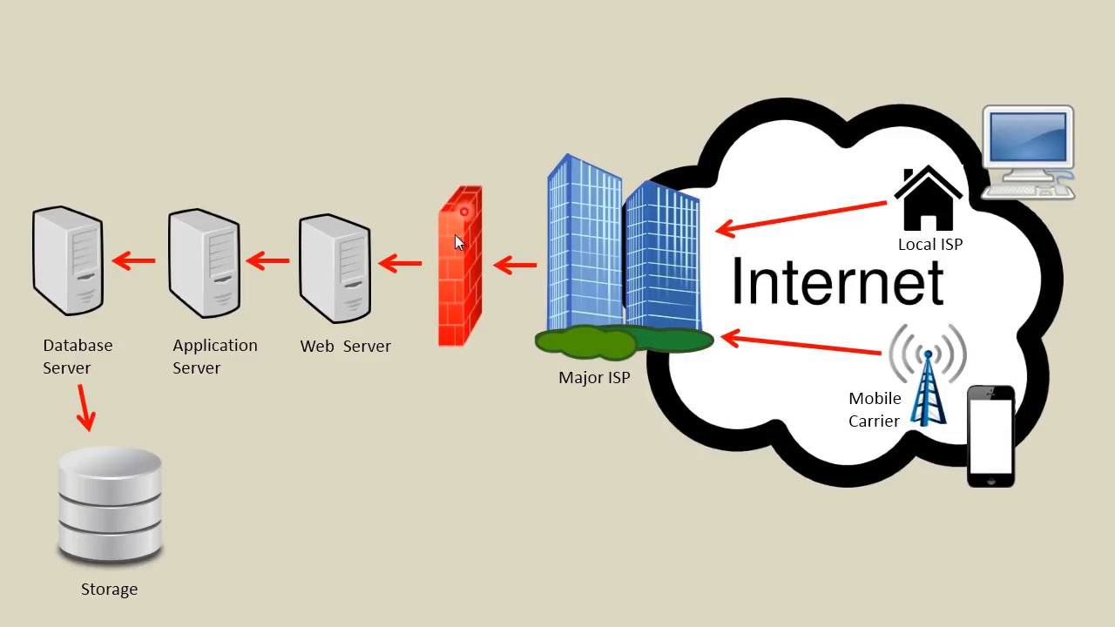
mouse_move(471, 220)
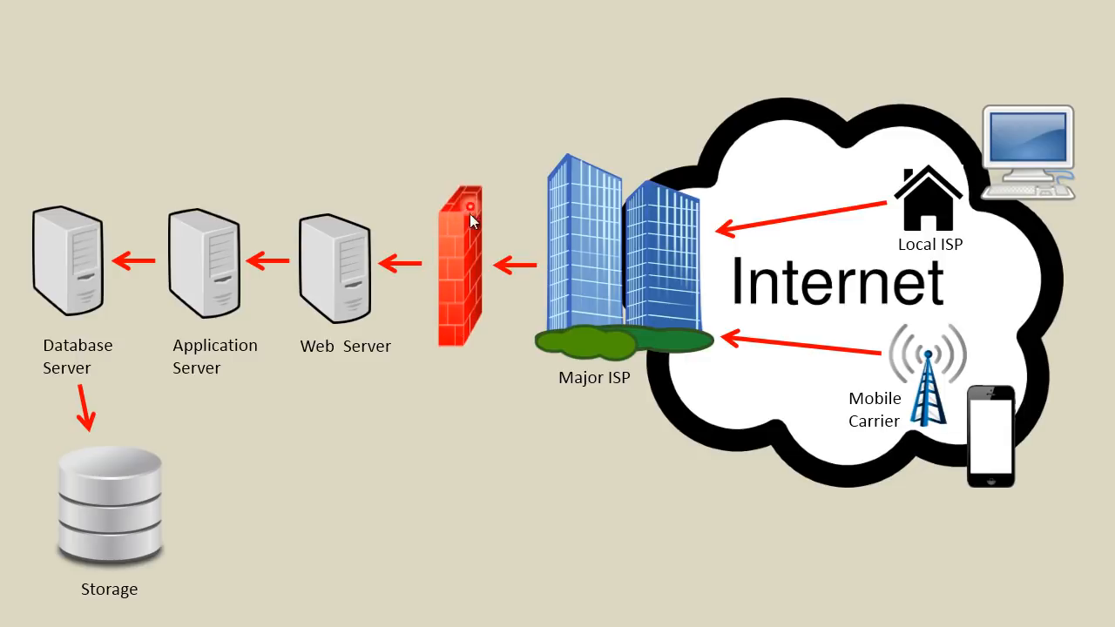
mouse_move(466, 296)
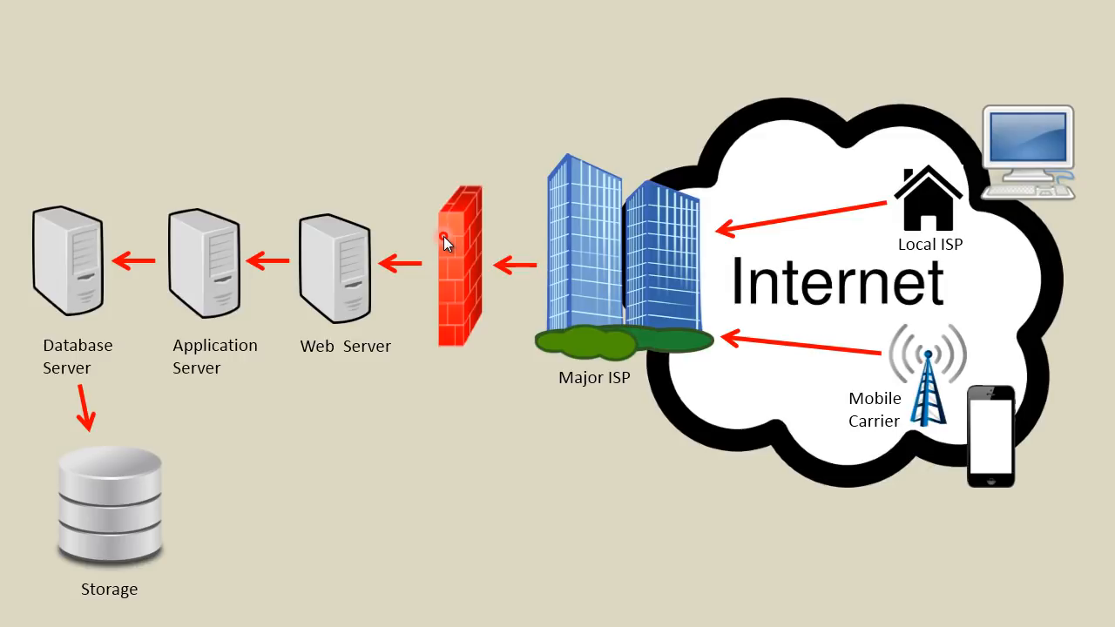
mouse_move(479, 263)
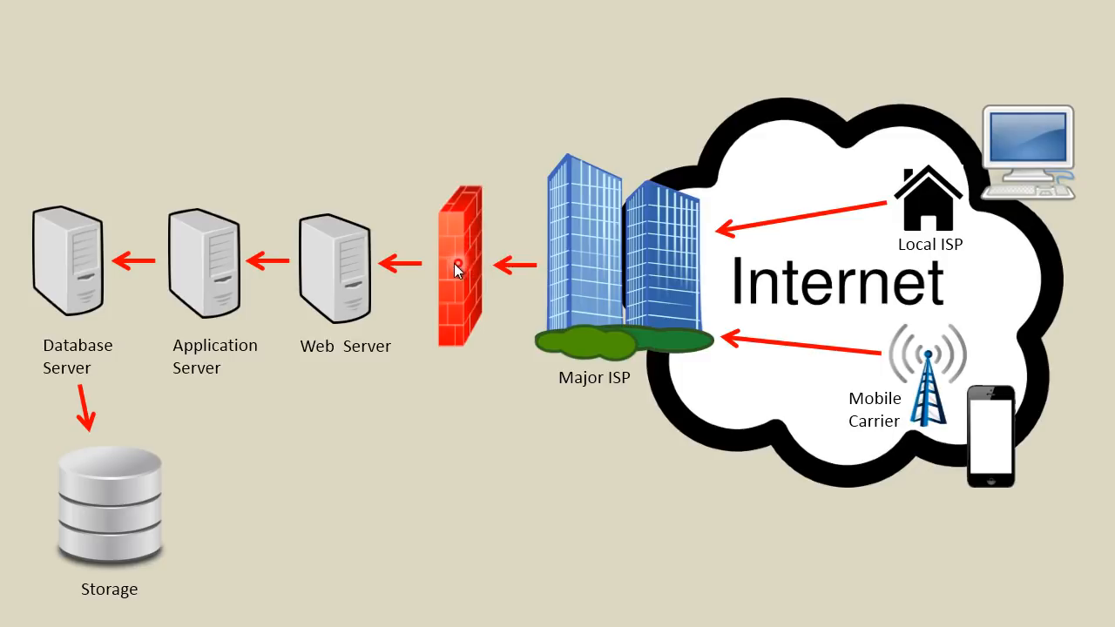
mouse_move(475, 240)
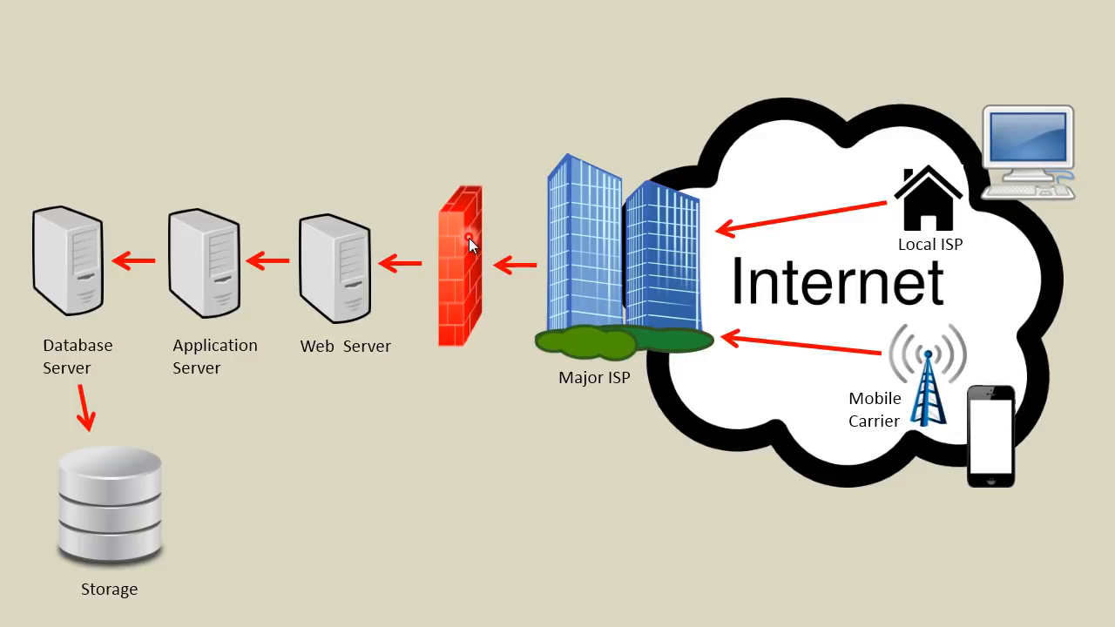
mouse_move(469, 270)
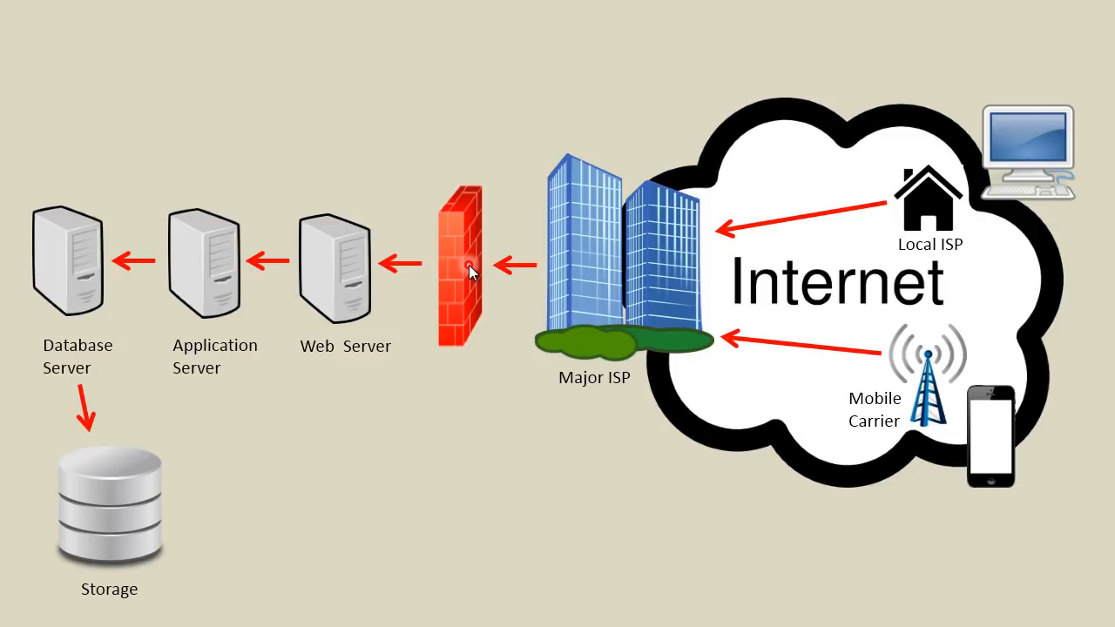
mouse_move(462, 266)
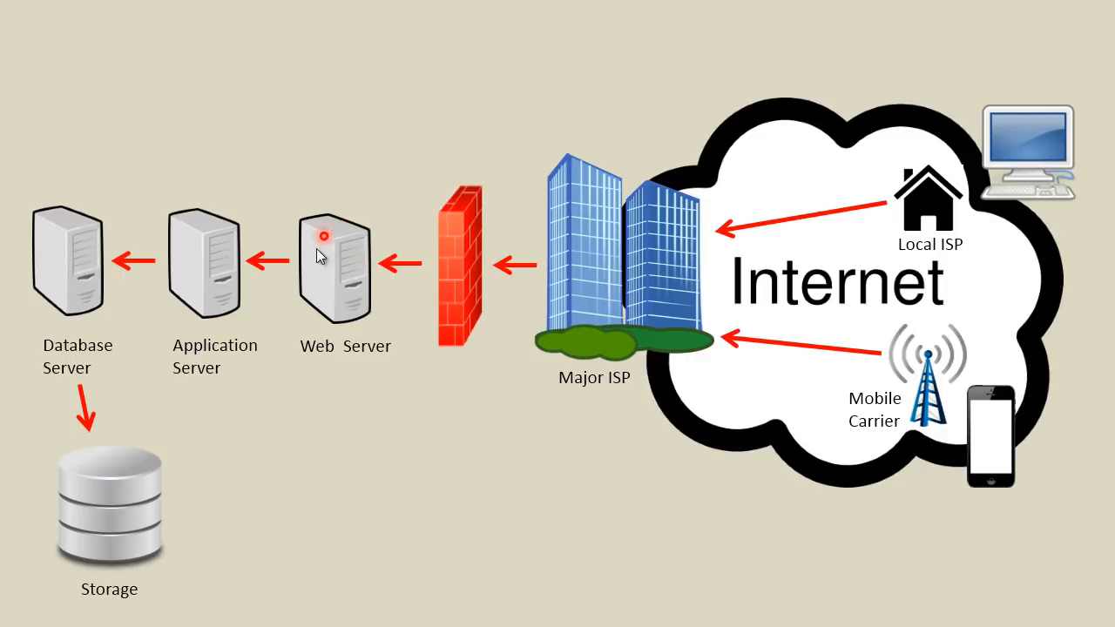
mouse_move(338, 307)
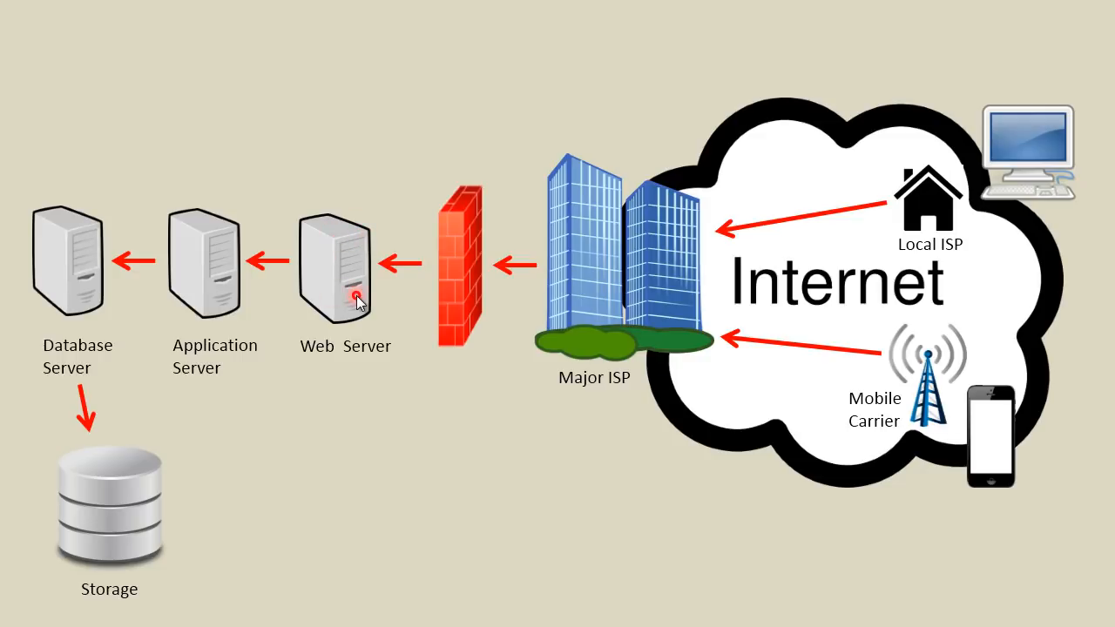
mouse_move(361, 258)
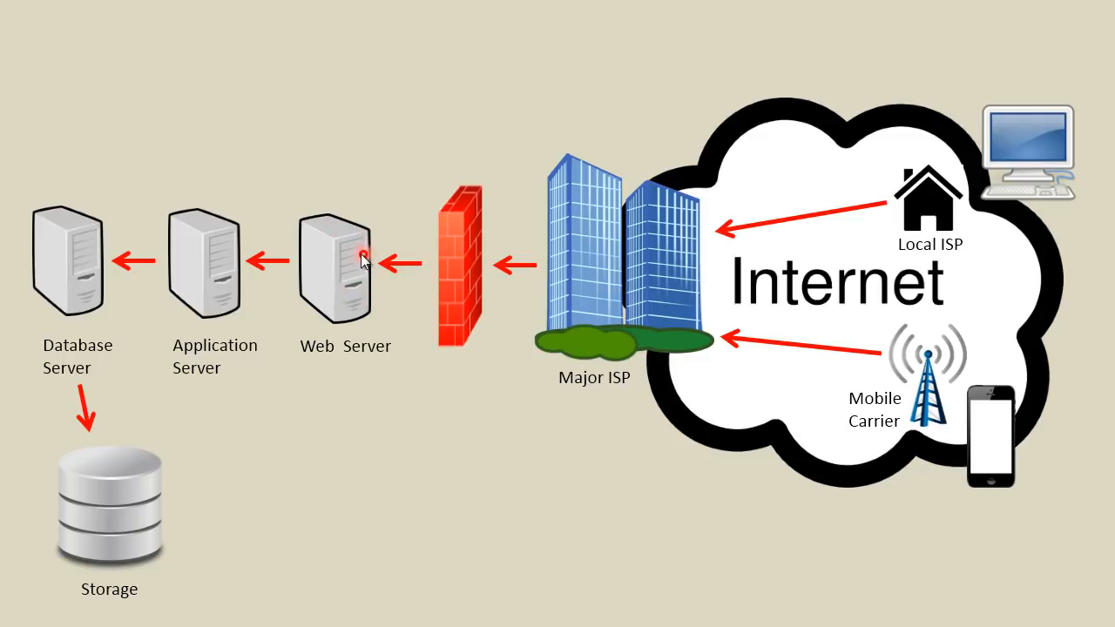
mouse_move(421, 267)
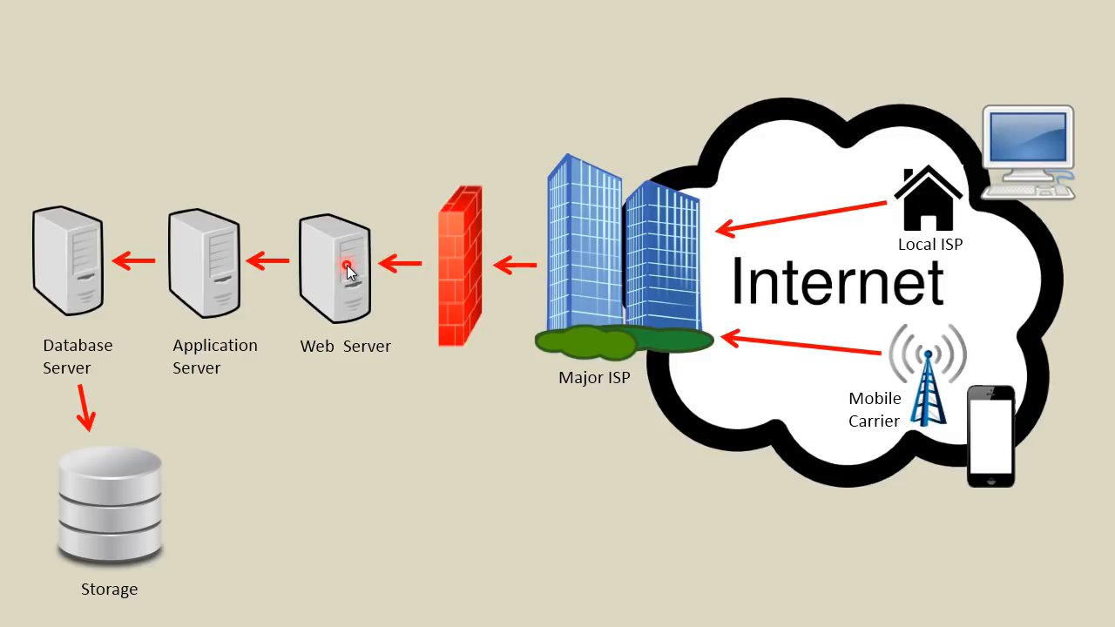
mouse_move(340, 275)
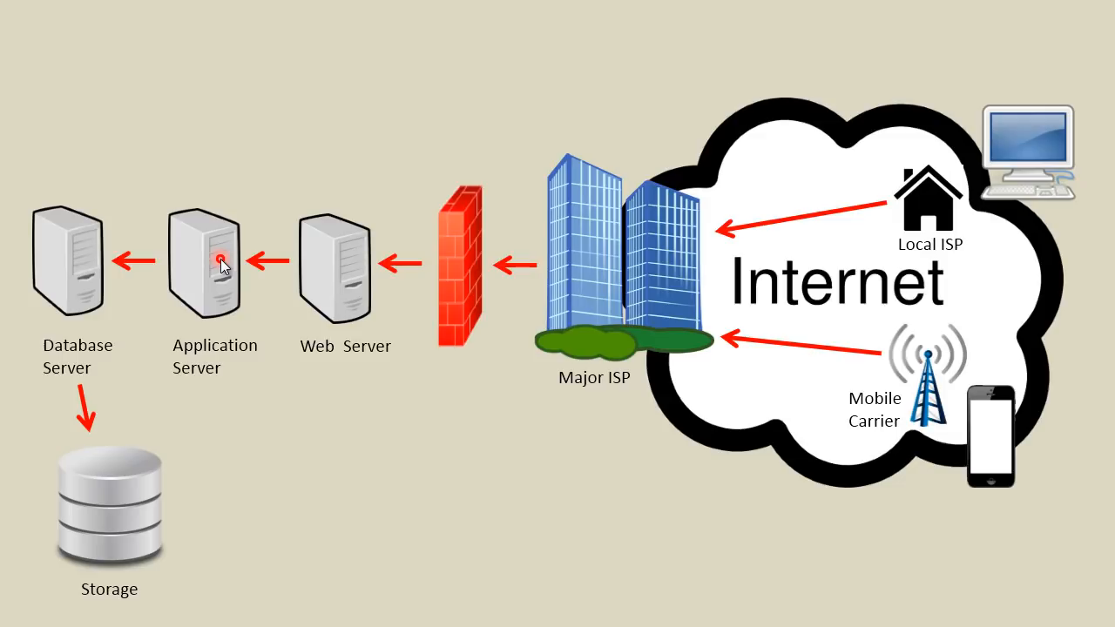
mouse_move(95, 268)
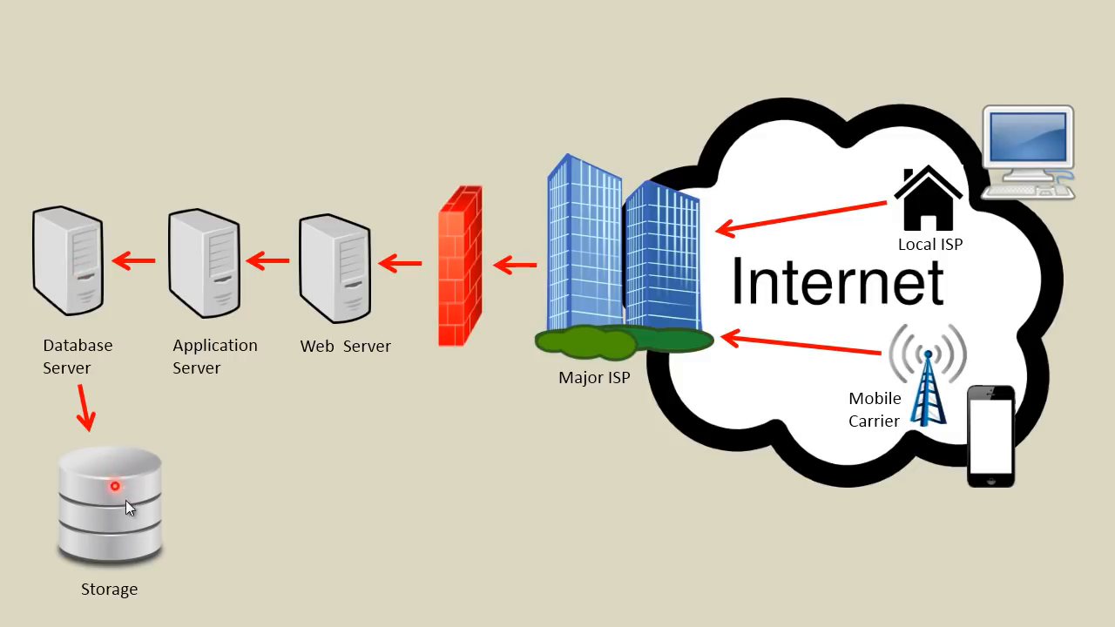
mouse_move(144, 497)
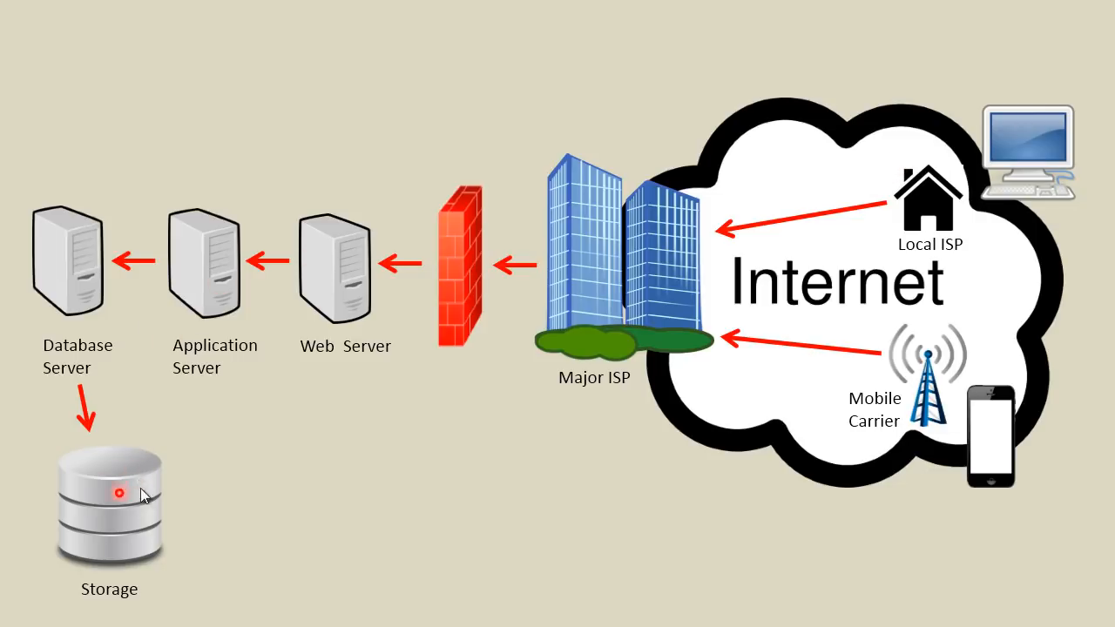
mouse_move(396, 270)
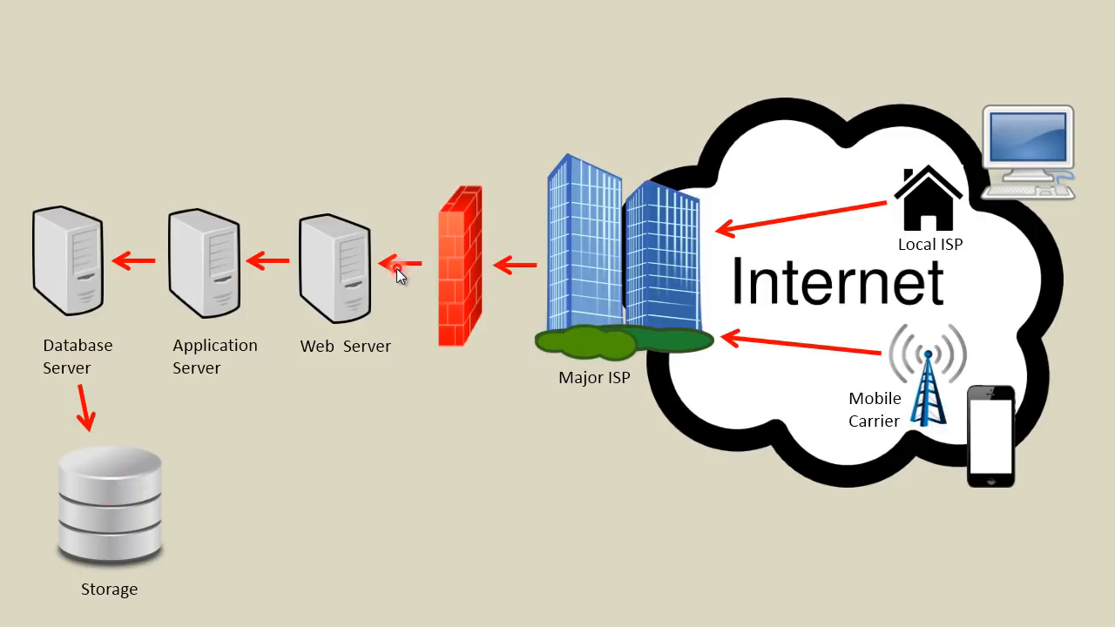
mouse_move(1035, 179)
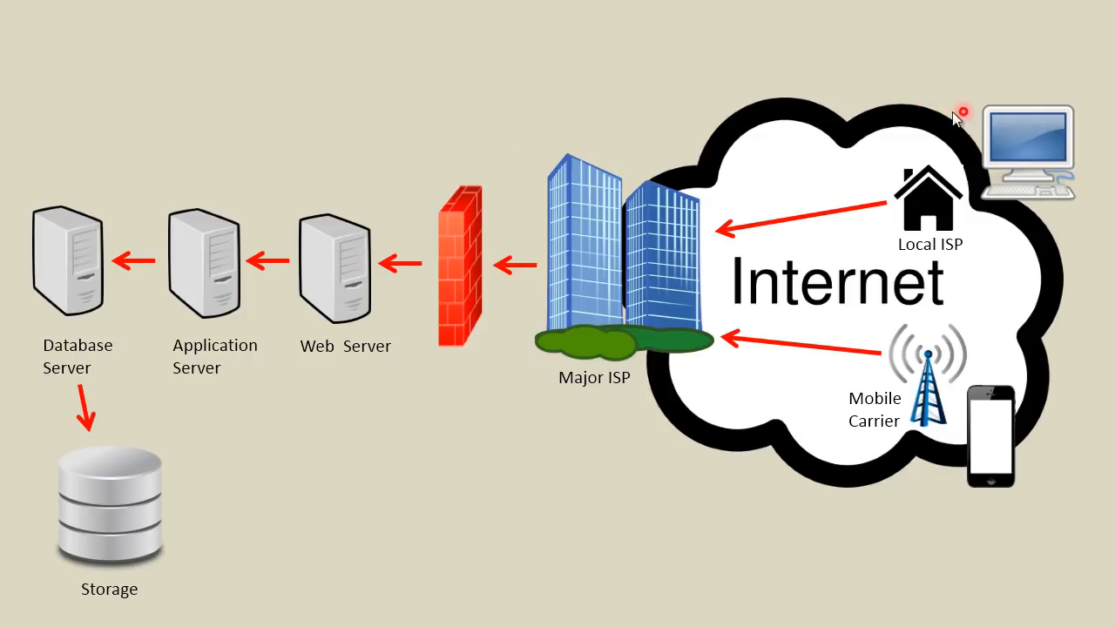
mouse_move(620, 85)
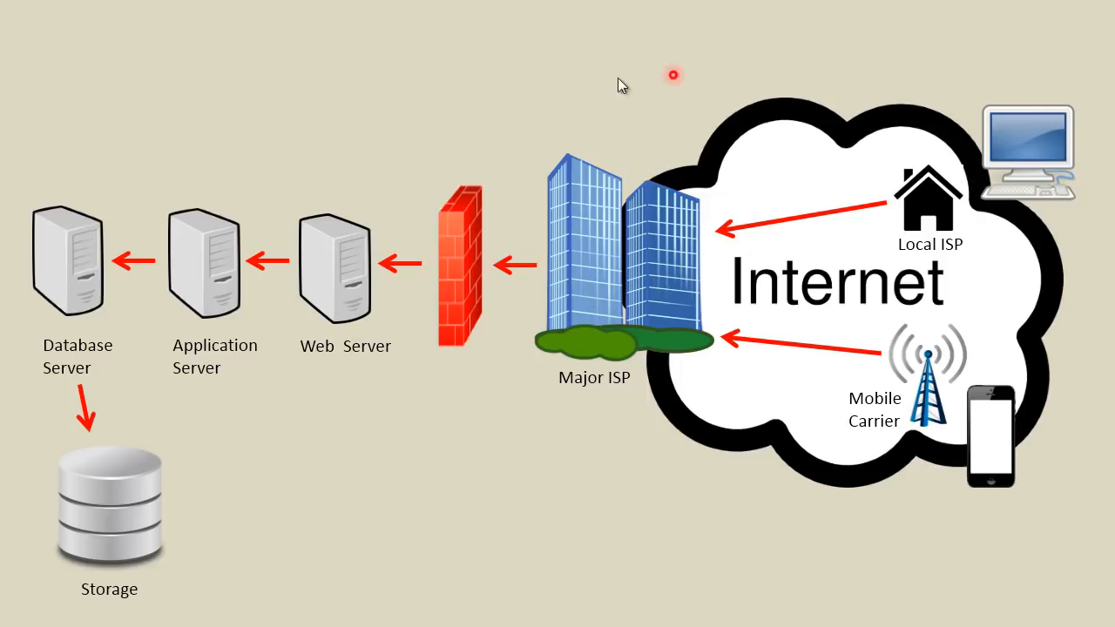
mouse_move(410, 166)
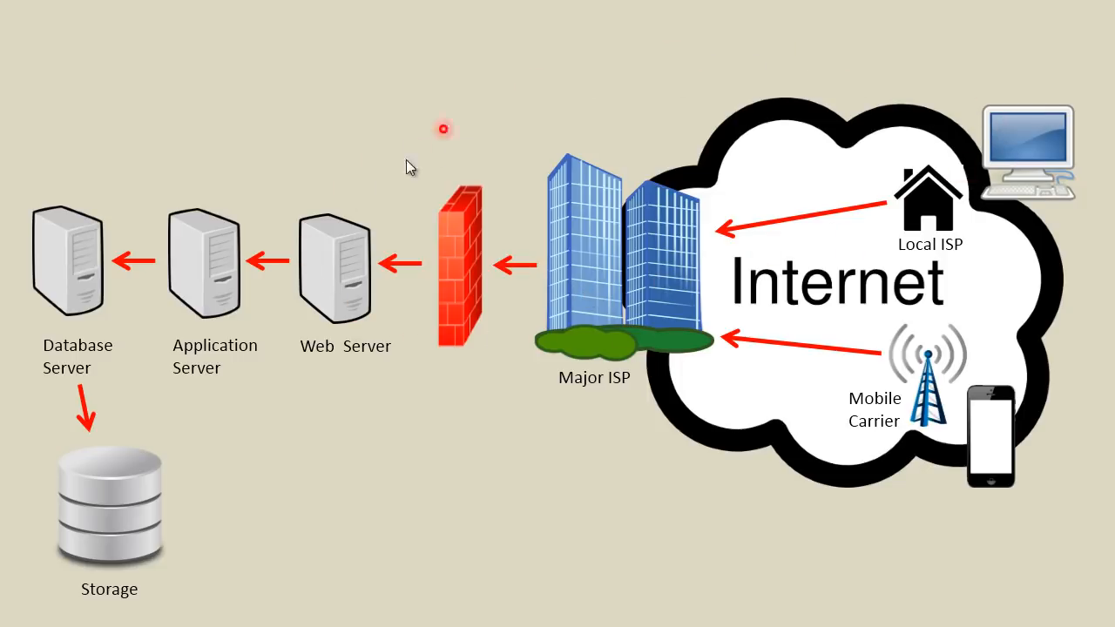
mouse_move(939, 140)
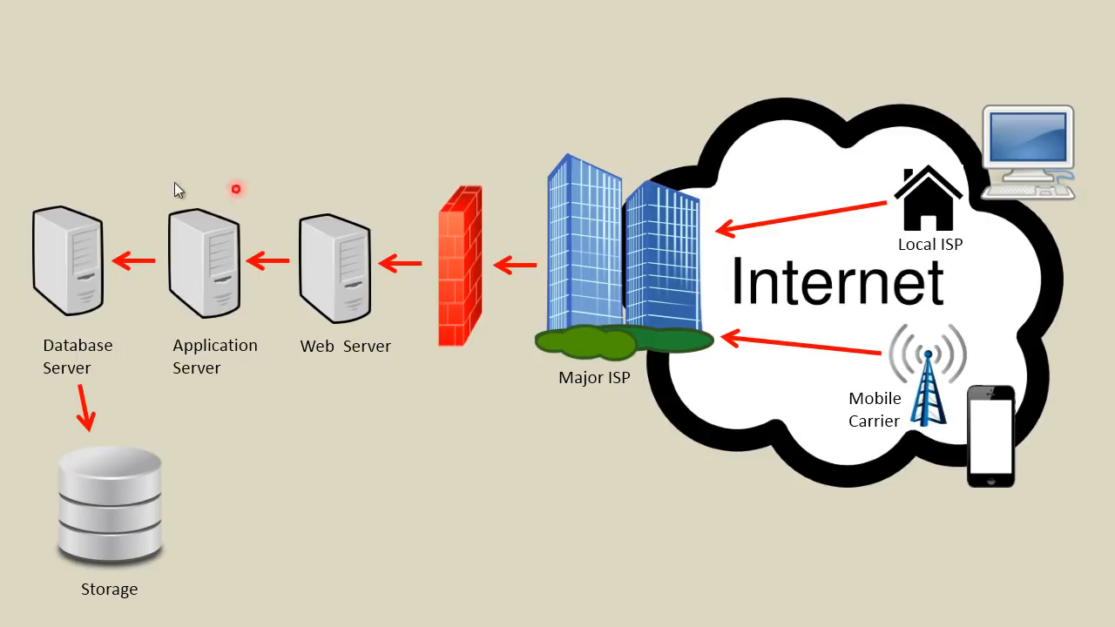
mouse_move(303, 277)
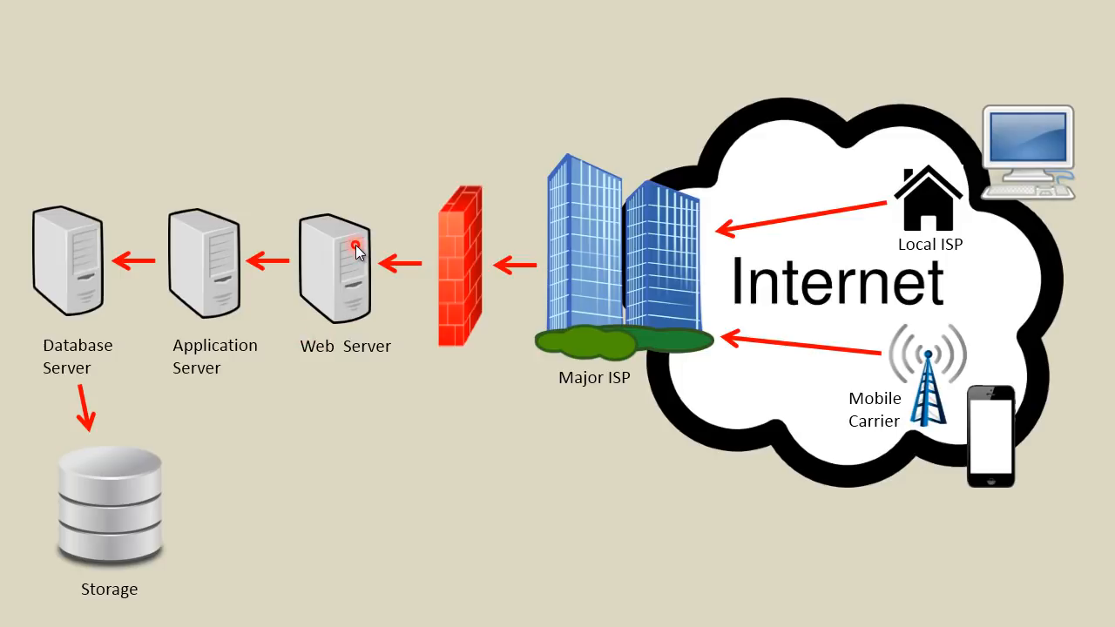
mouse_move(364, 305)
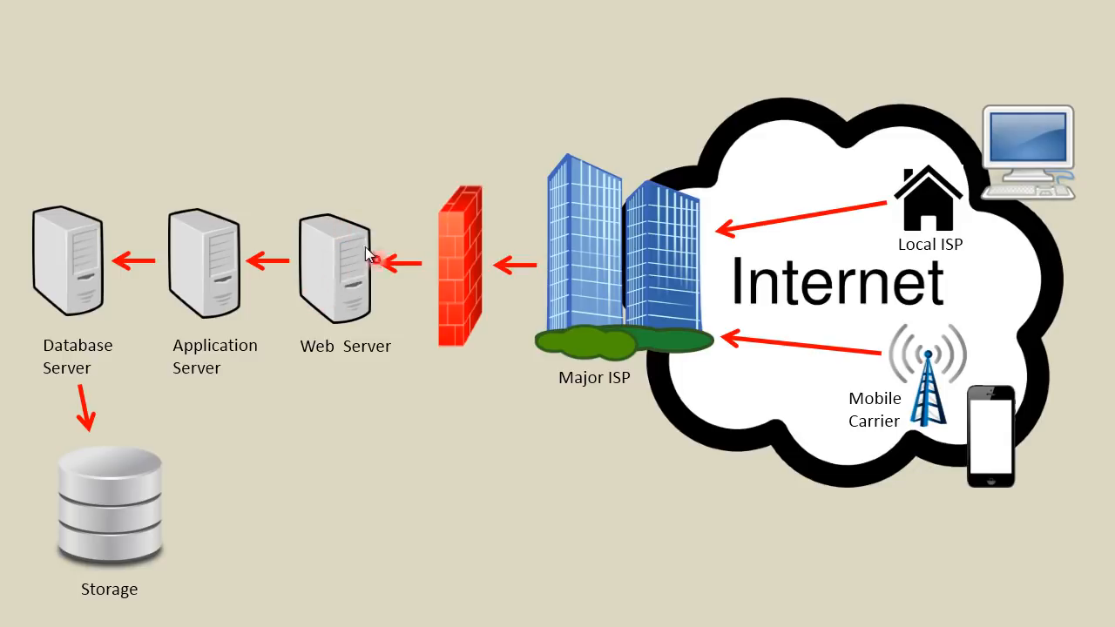
mouse_move(338, 261)
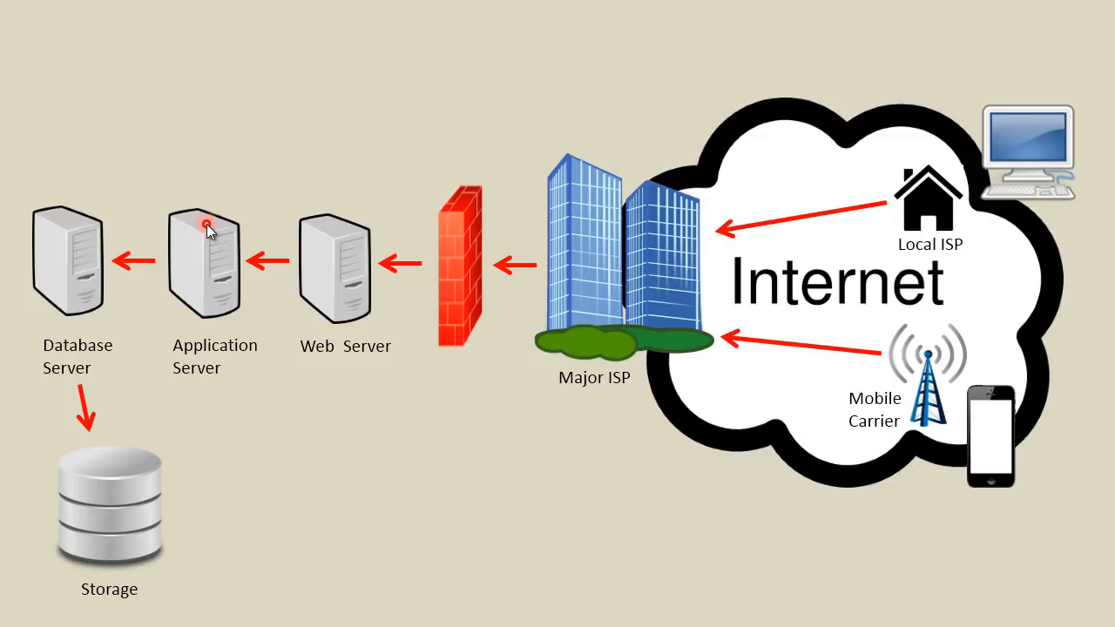
mouse_move(209, 218)
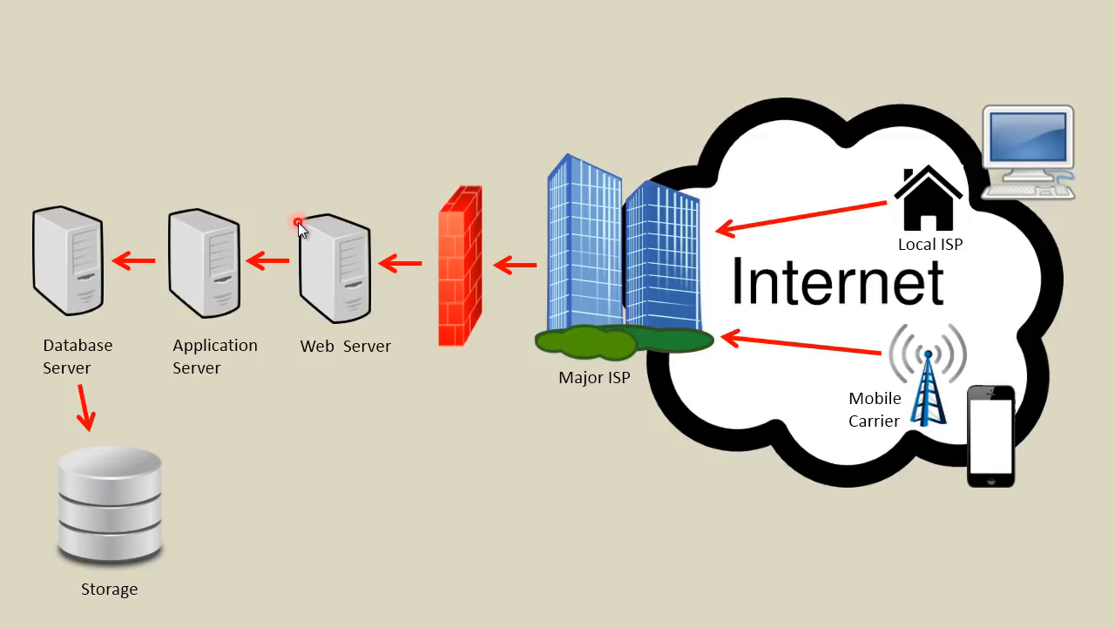
mouse_move(223, 218)
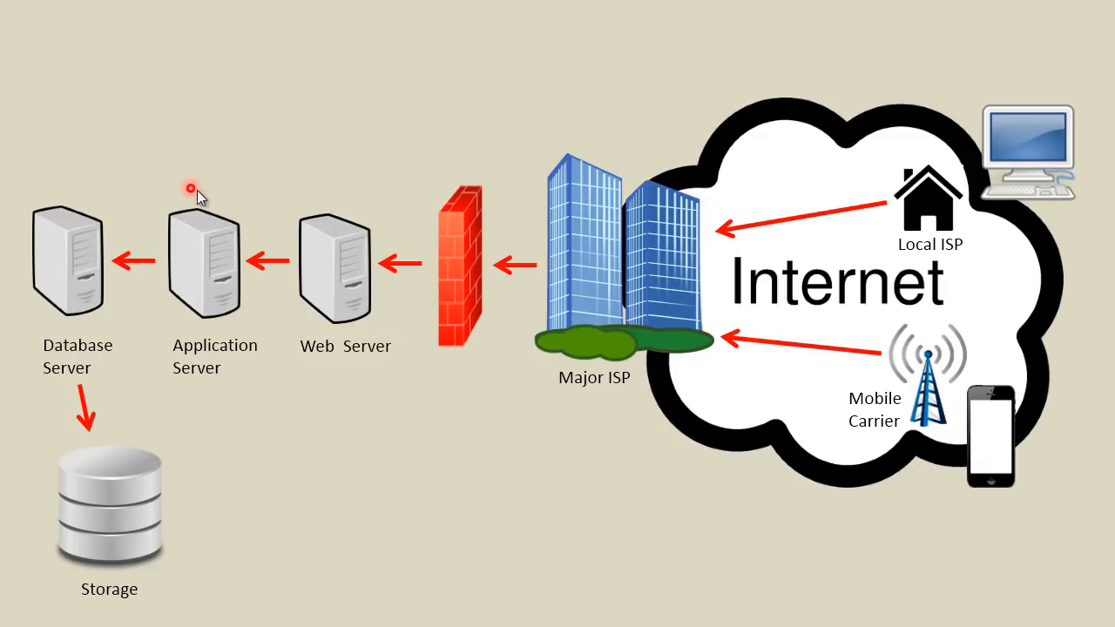
mouse_move(72, 192)
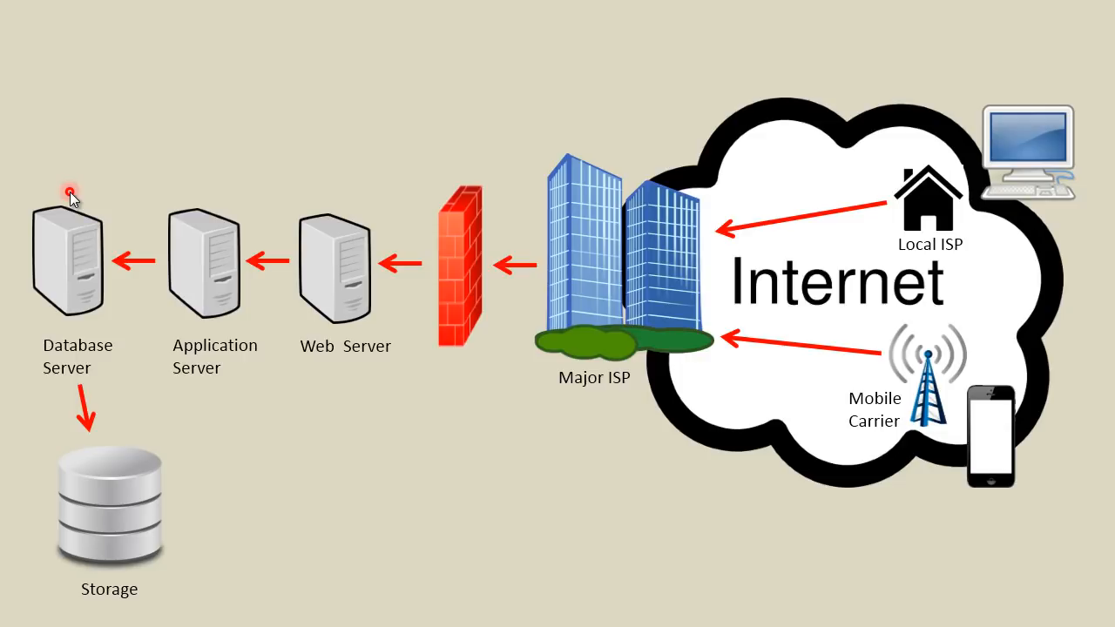
mouse_move(273, 220)
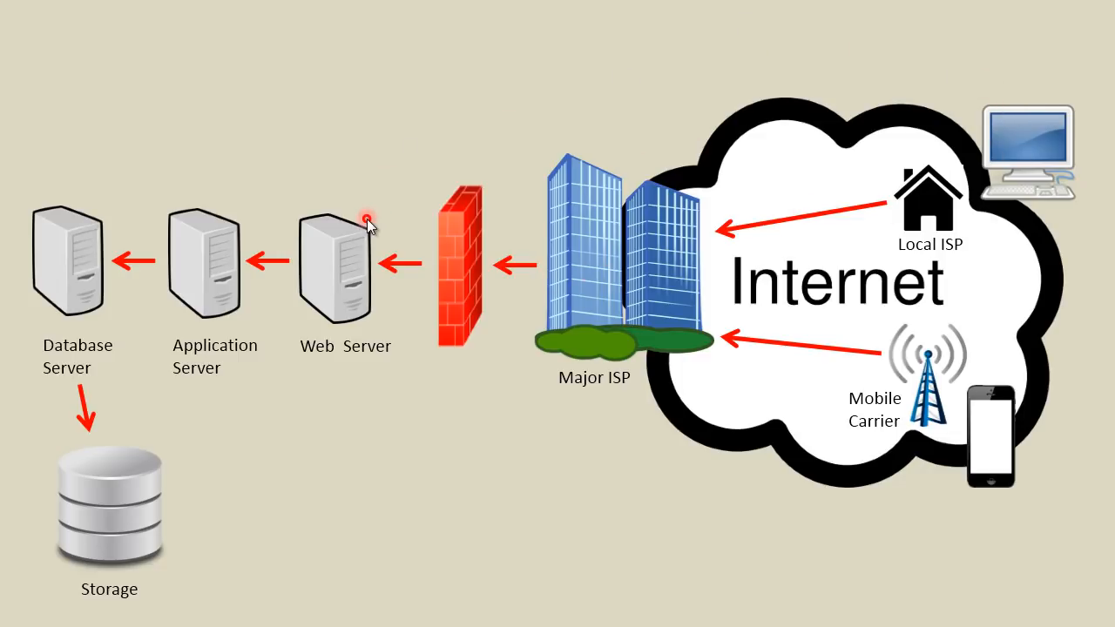
mouse_move(975, 107)
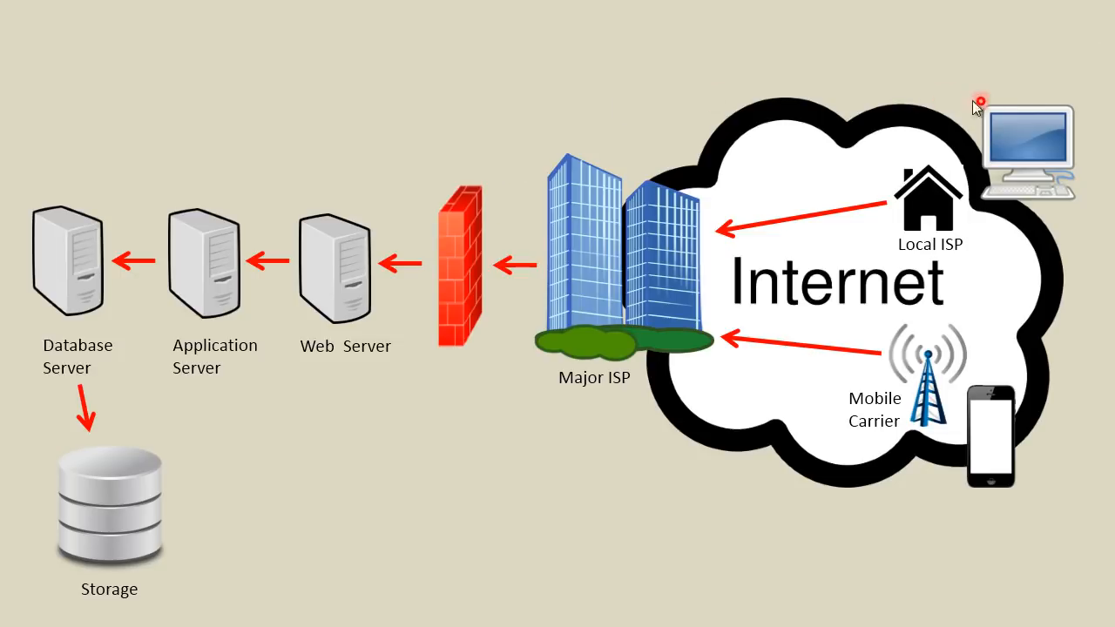